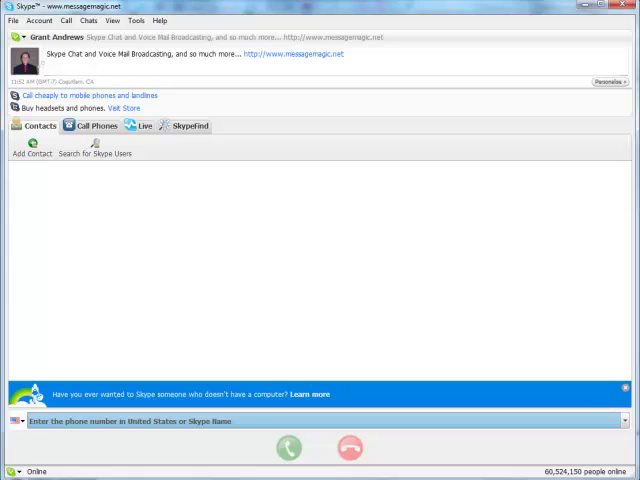
mouse_move(518, 300)
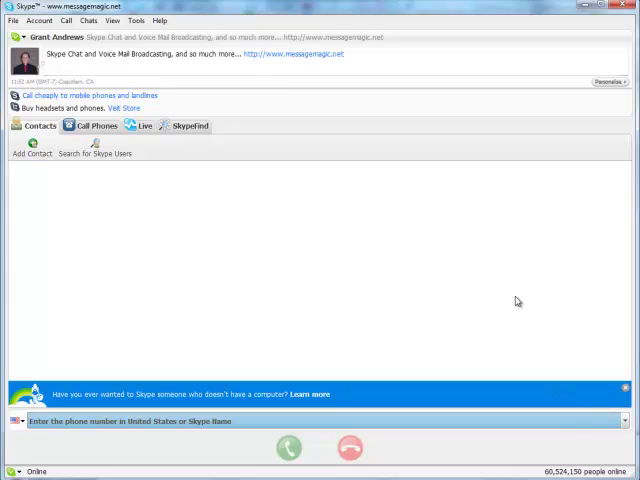
mouse_move(420, 256)
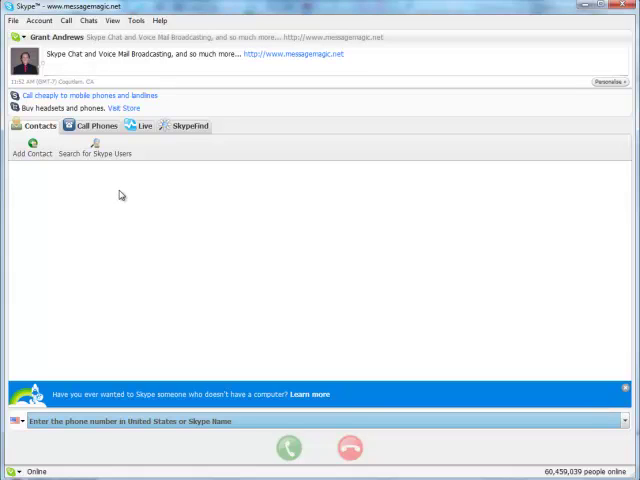
mouse_move(124, 194)
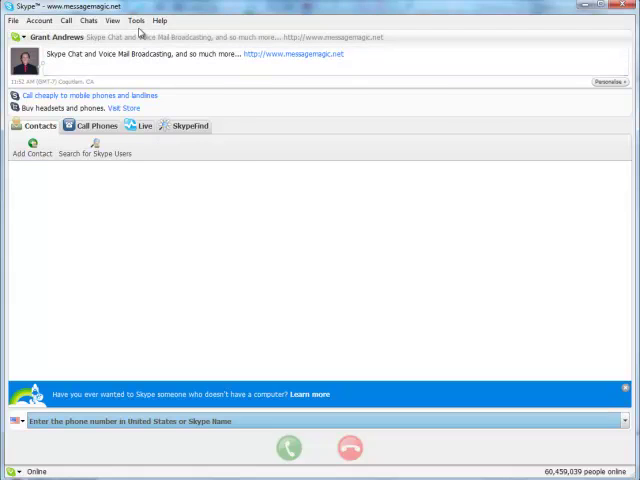
Show the Advanced settings page for automatic updates in Skype's Options
click(136, 20)
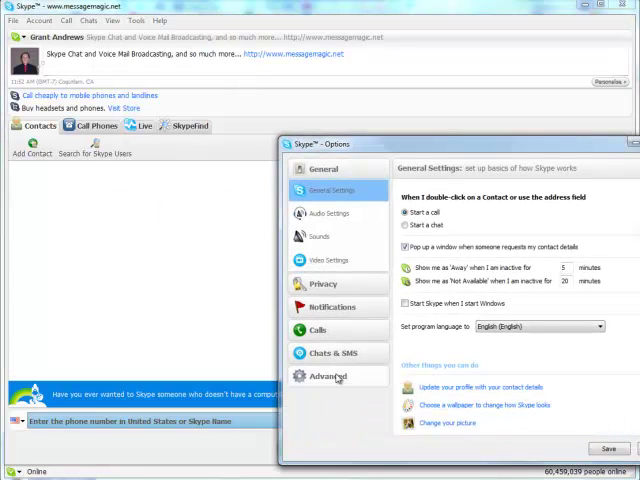
click(324, 376)
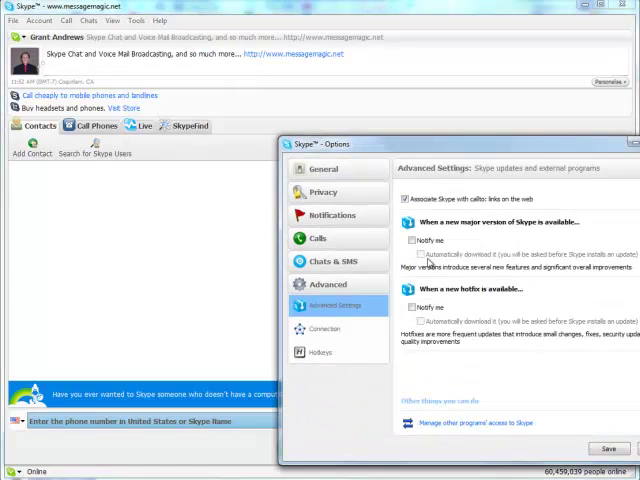
click(412, 240)
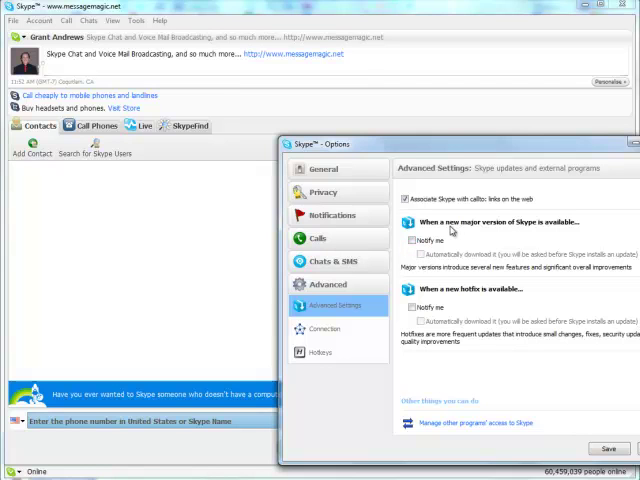
mouse_move(540, 232)
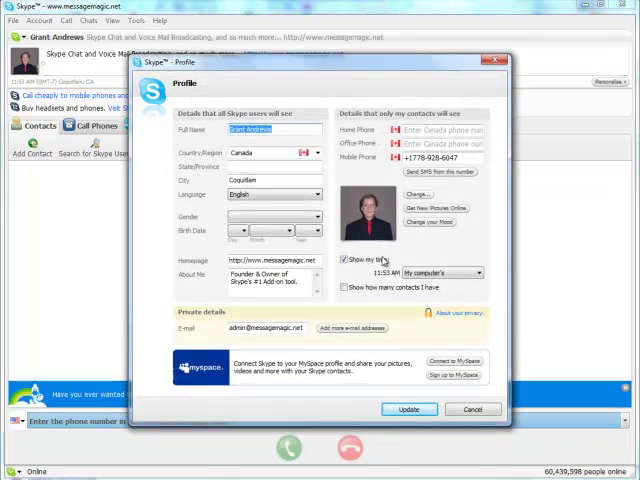
Close the Profile dialog and return to the main contacts window
click(344, 258)
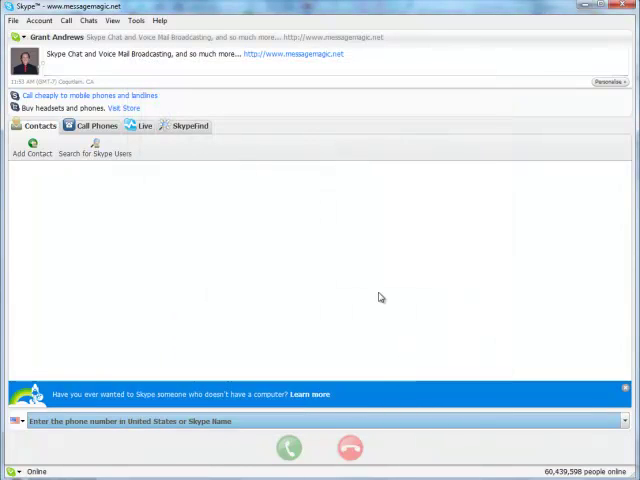
mouse_move(256, 200)
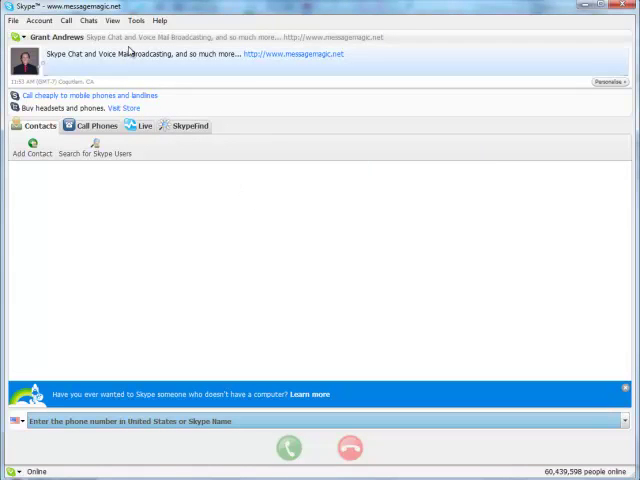
Reach the Skype voice messages web page via Tools > Voicemail
click(136, 20)
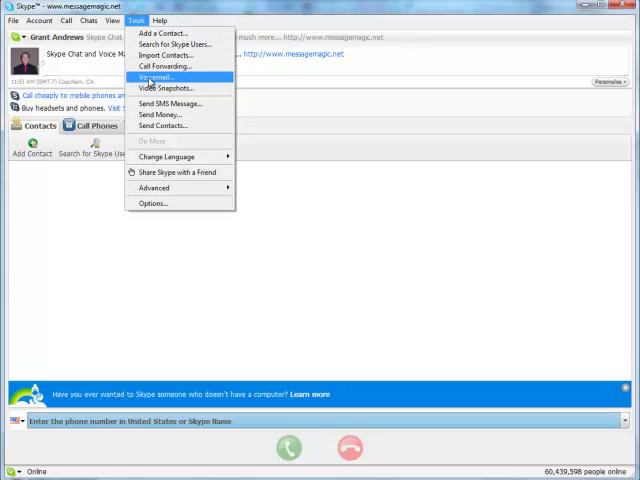
click(160, 76)
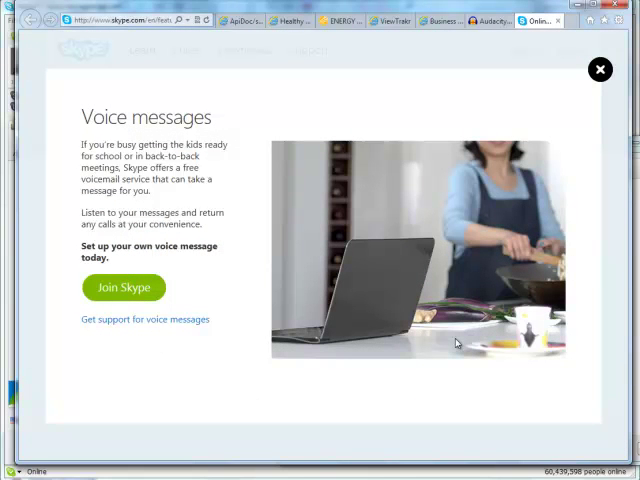
mouse_move(604, 132)
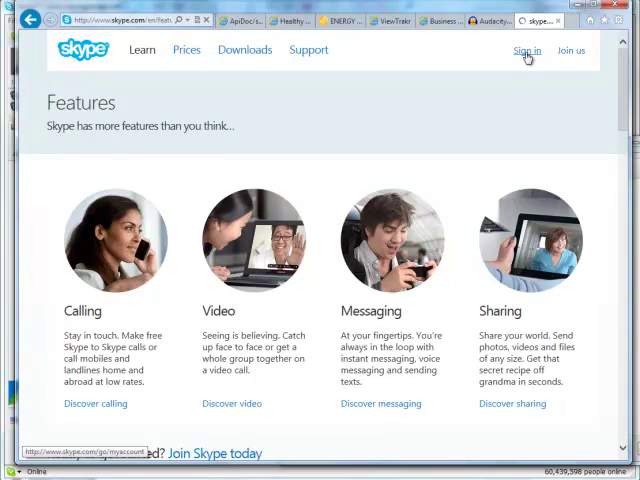
Sign in on the Skype website with the Skype Name and password
click(528, 50)
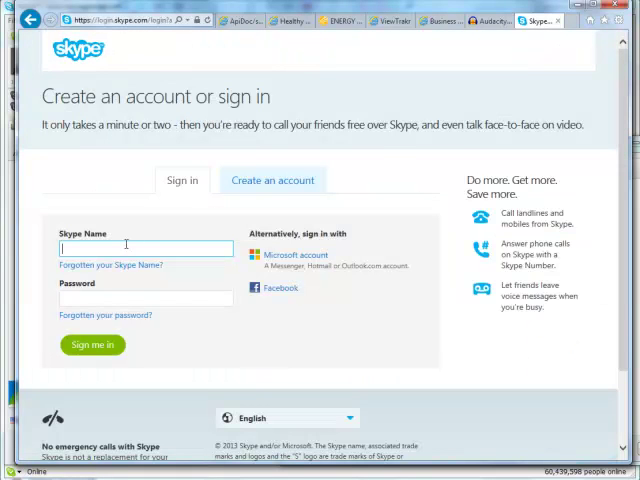
text(www.messagem)
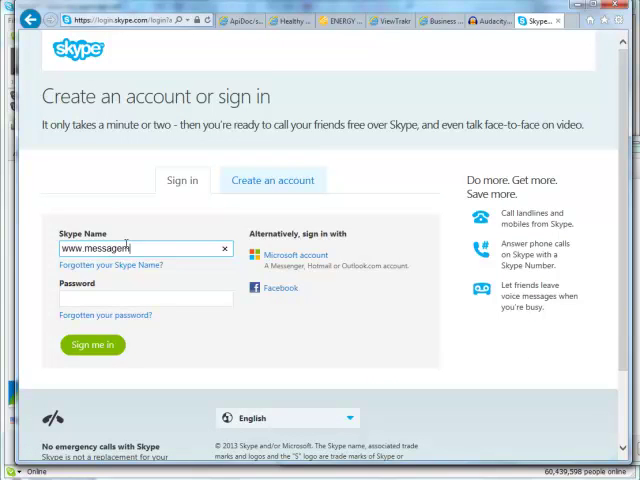
text(agic.net)
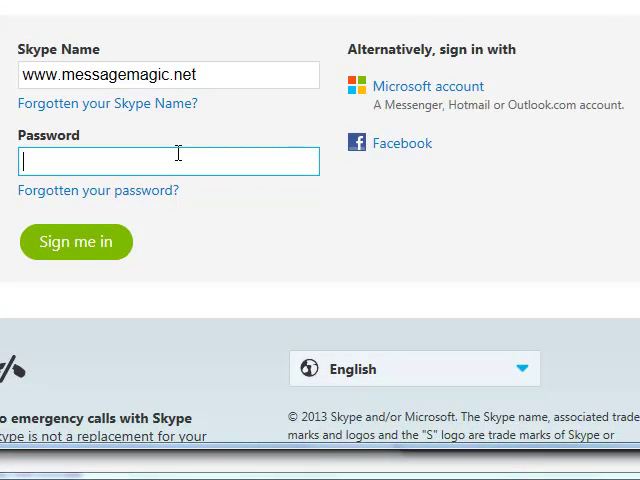
text(•)
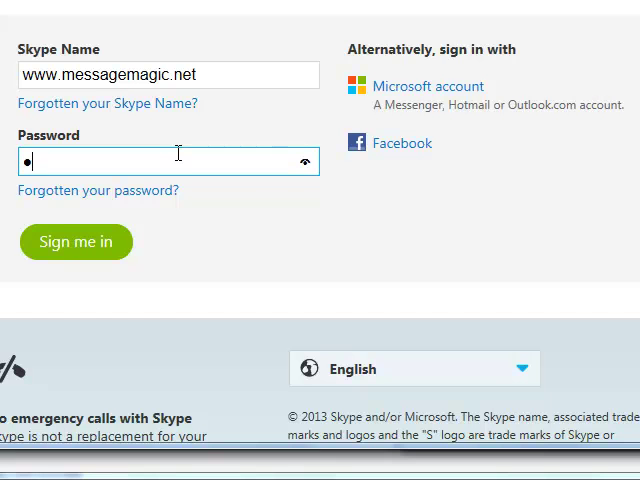
text(password)
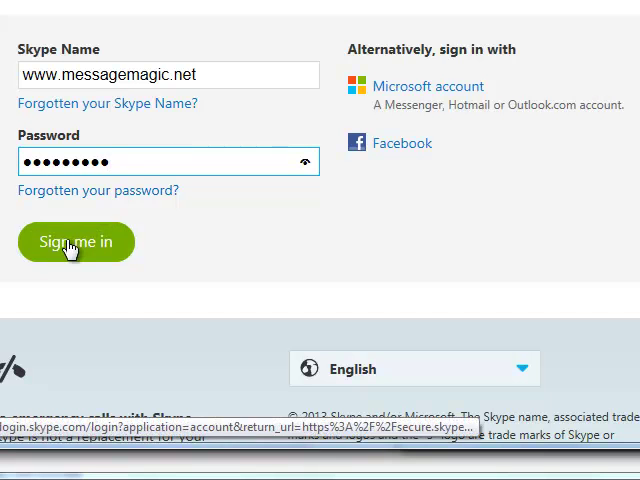
click(76, 240)
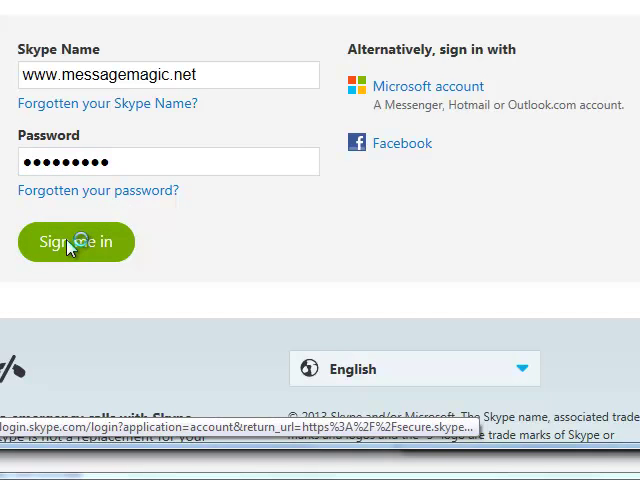
click(76, 242)
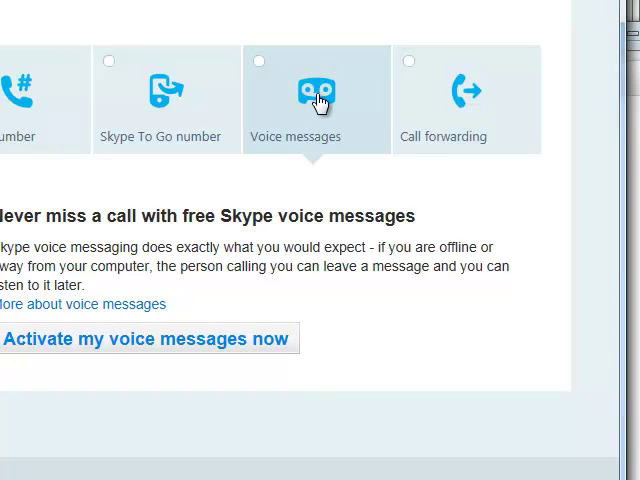
mouse_move(376, 308)
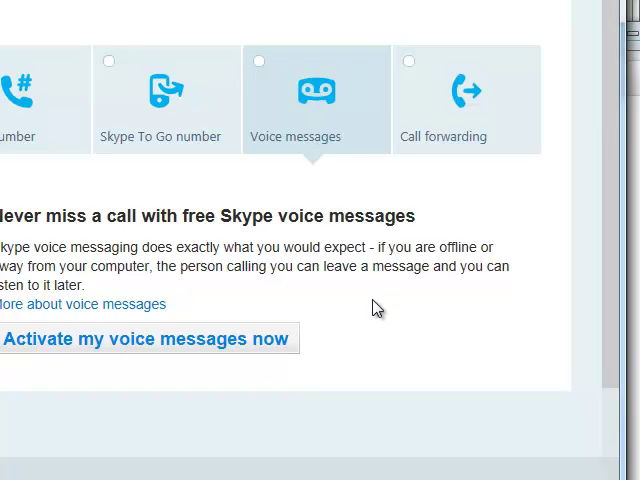
mouse_move(218, 344)
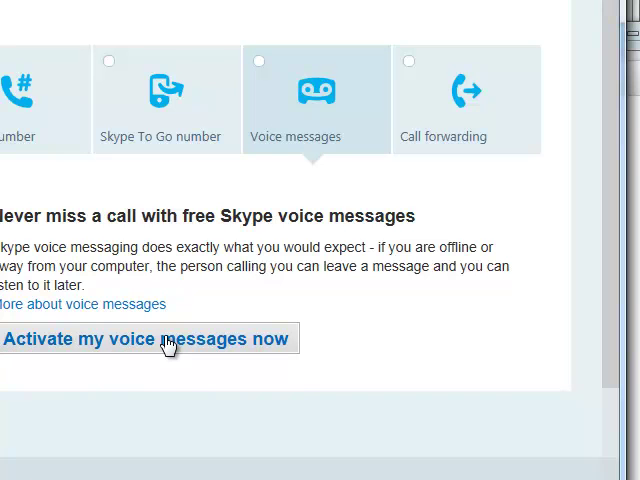
Activate voice messages for the account so alert options appear
click(148, 338)
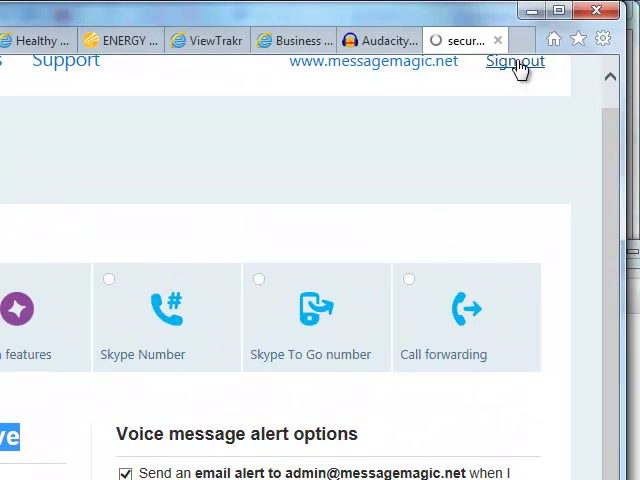
click(516, 60)
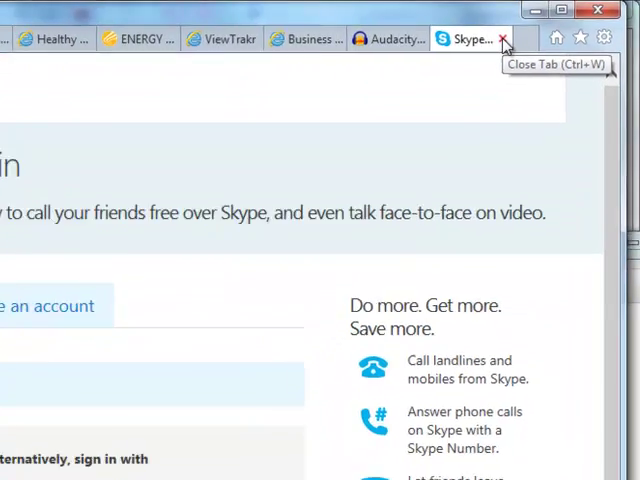
click(504, 40)
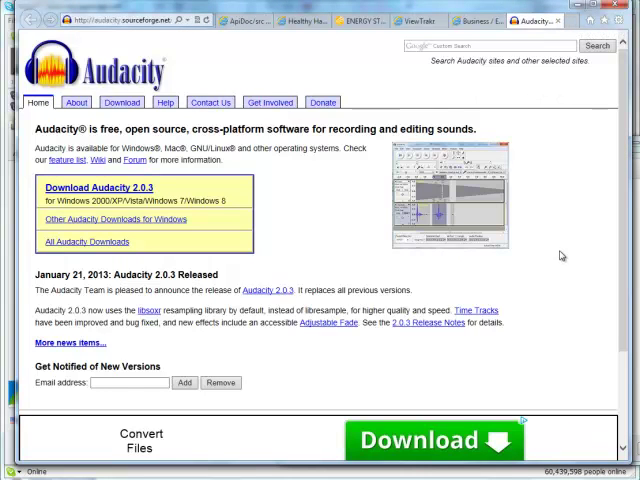
mouse_move(568, 262)
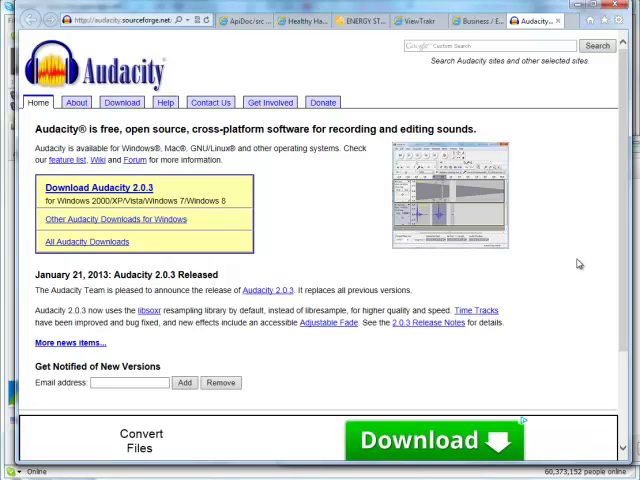
mouse_move(580, 264)
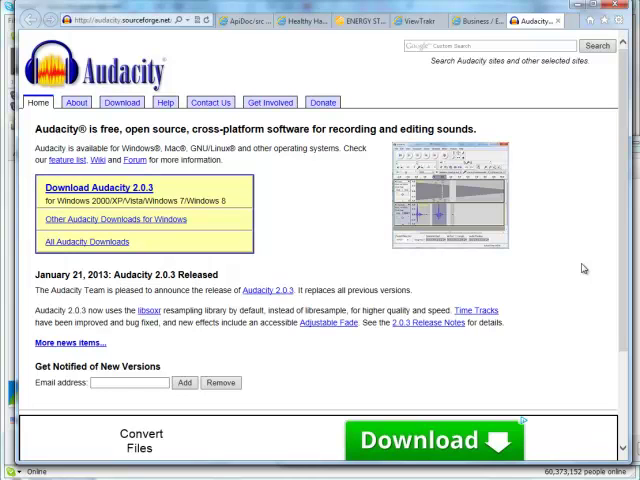
mouse_move(138, 124)
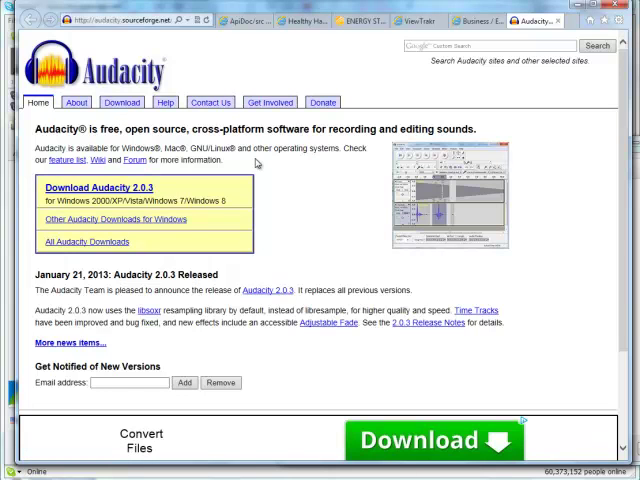
mouse_move(258, 164)
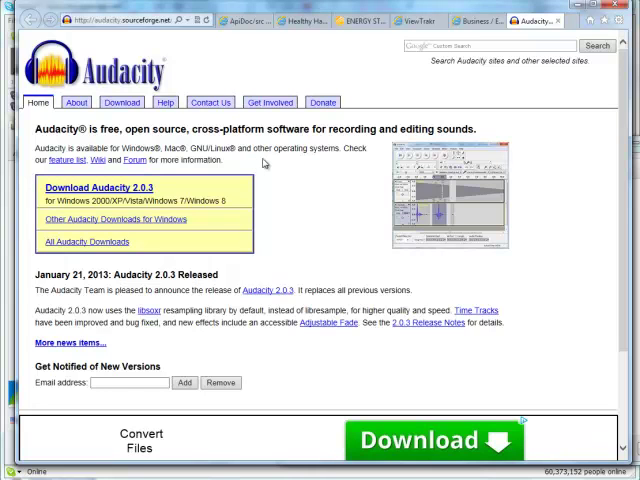
mouse_move(264, 164)
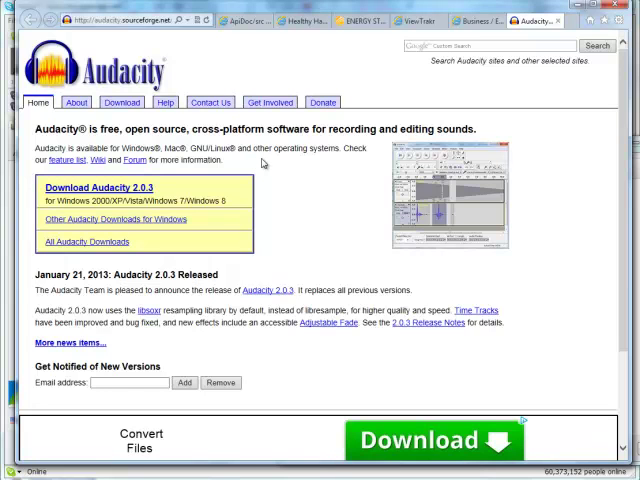
mouse_move(154, 32)
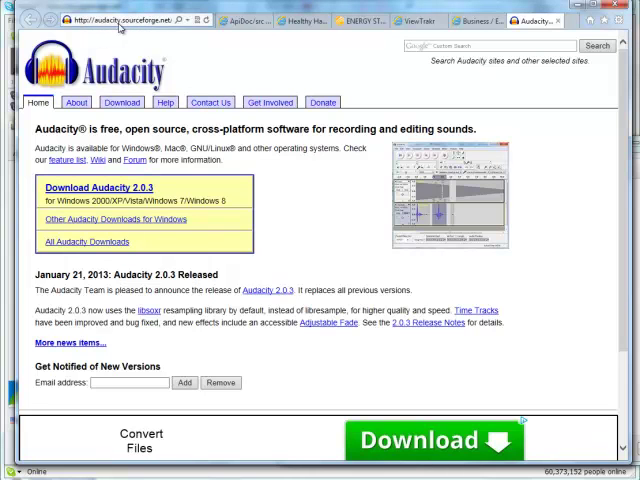
mouse_move(172, 32)
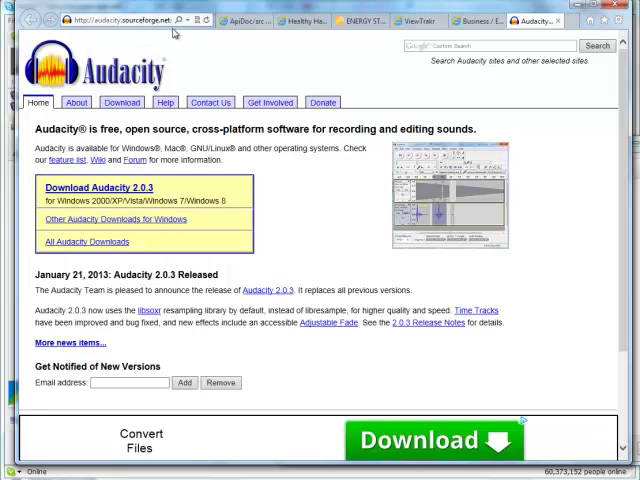
mouse_move(532, 228)
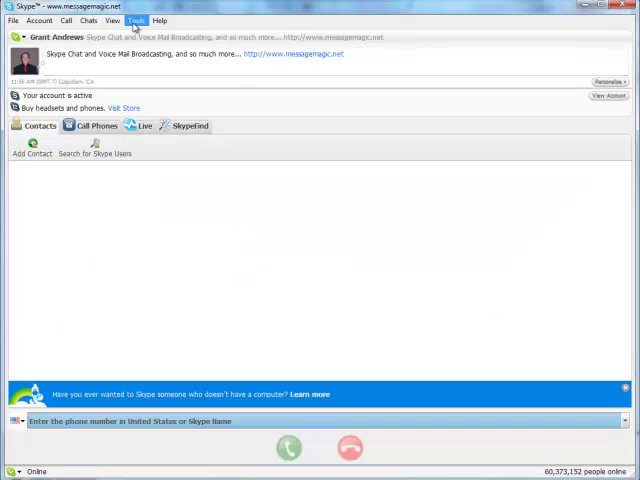
Bring up the voicemail settings page in Skype's Options
click(136, 20)
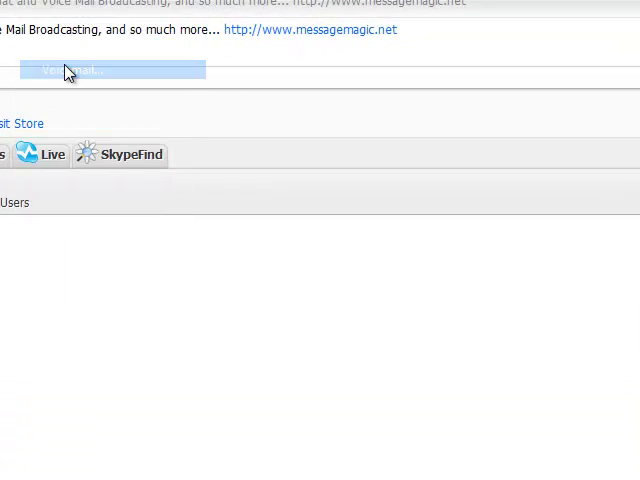
click(80, 70)
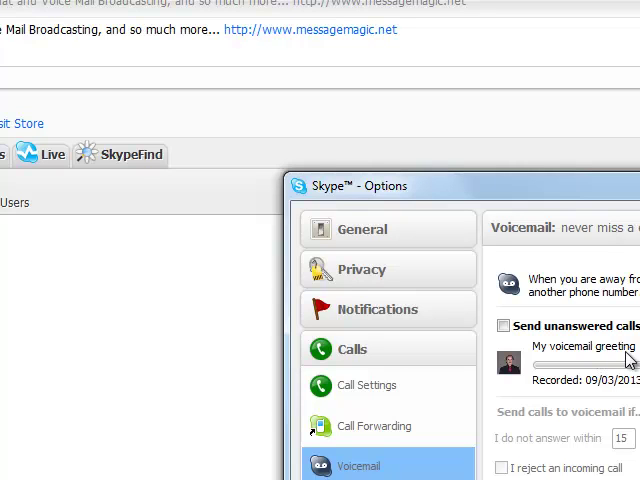
mouse_move(628, 358)
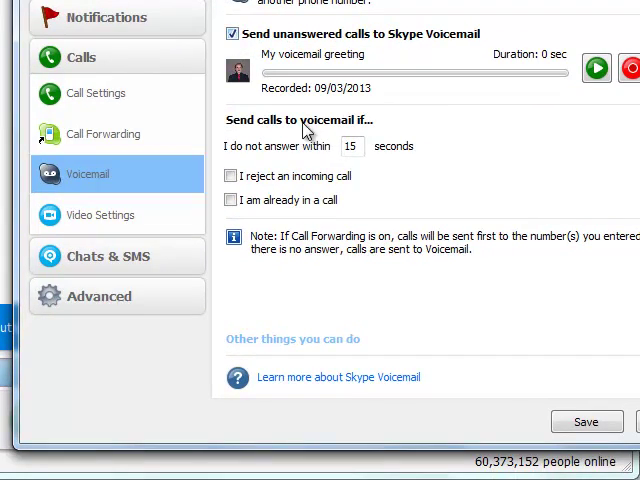
Send calls to voicemail after 5 s unanswered, when rejected or already in a call, and save
click(352, 146)
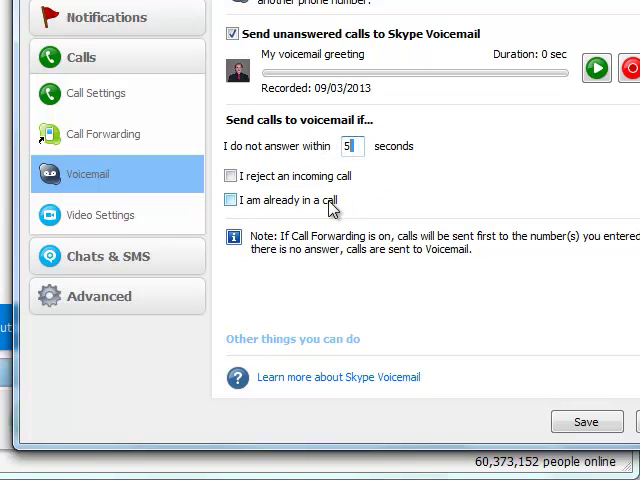
click(232, 176)
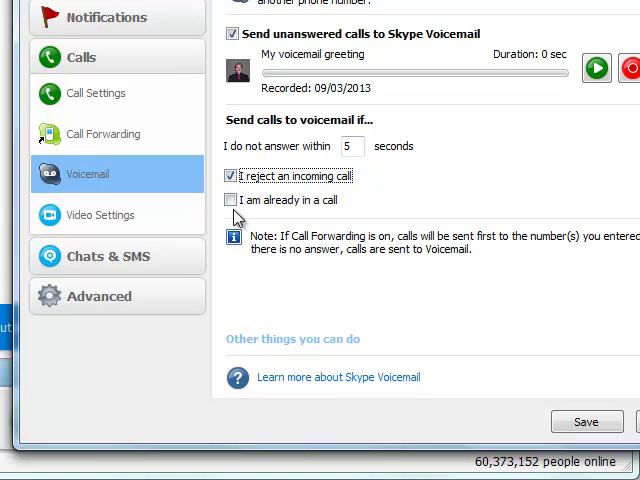
click(232, 200)
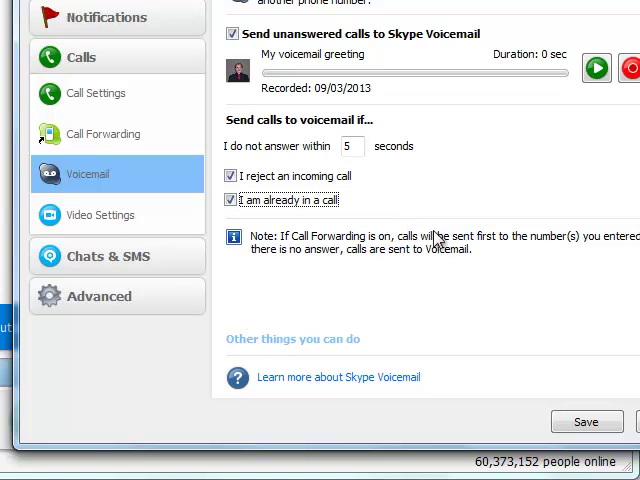
mouse_move(588, 422)
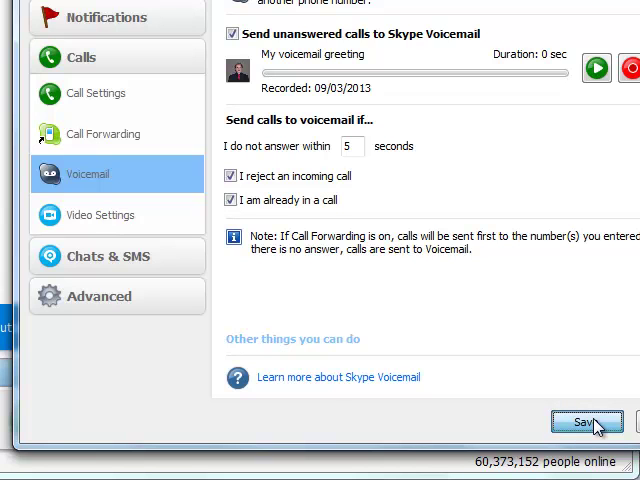
click(588, 420)
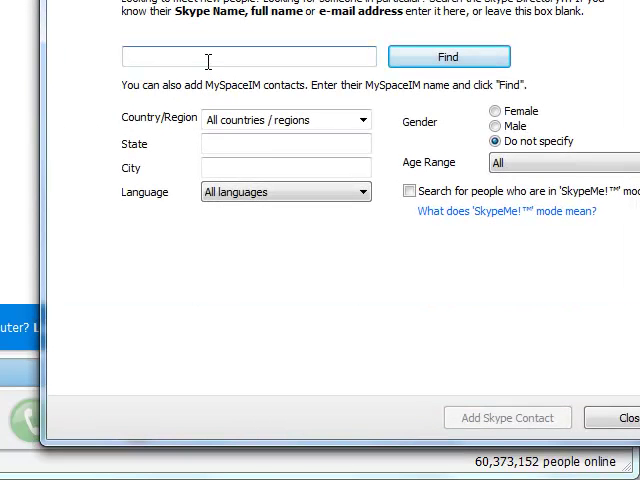
text(david)
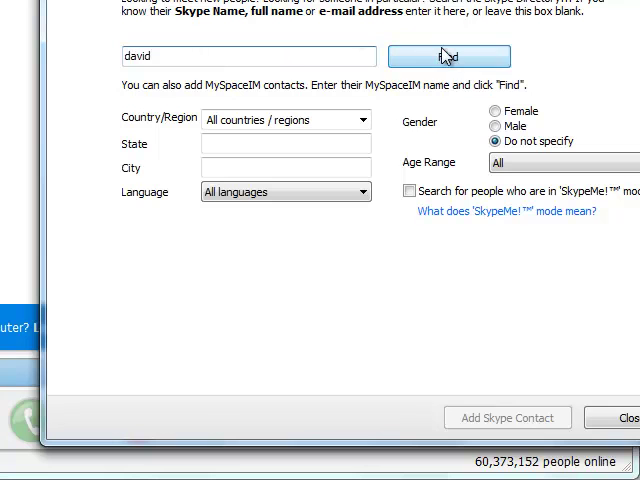
click(448, 56)
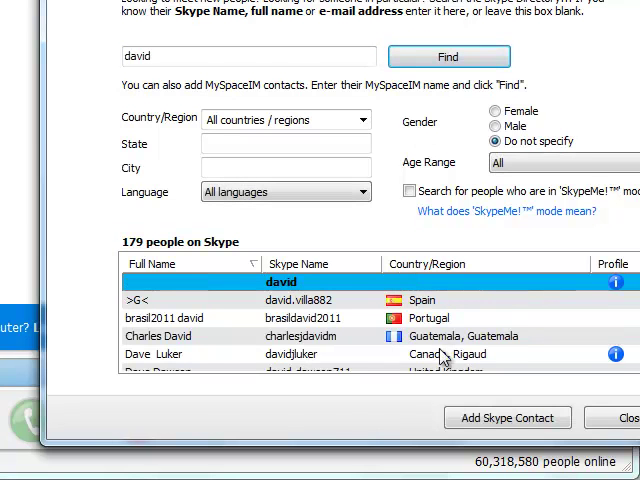
scroll(down, 3)
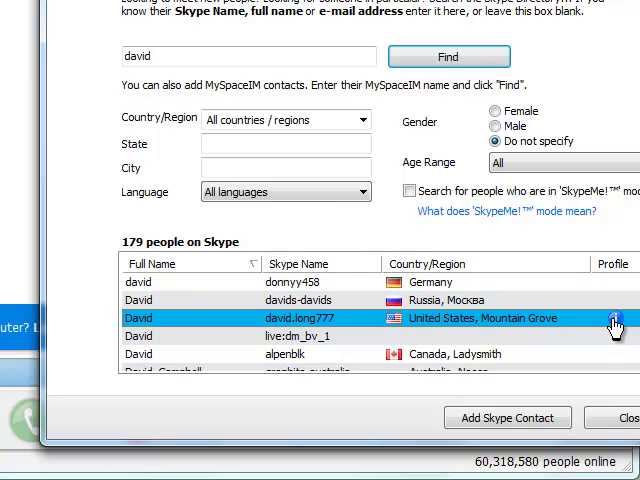
click(616, 318)
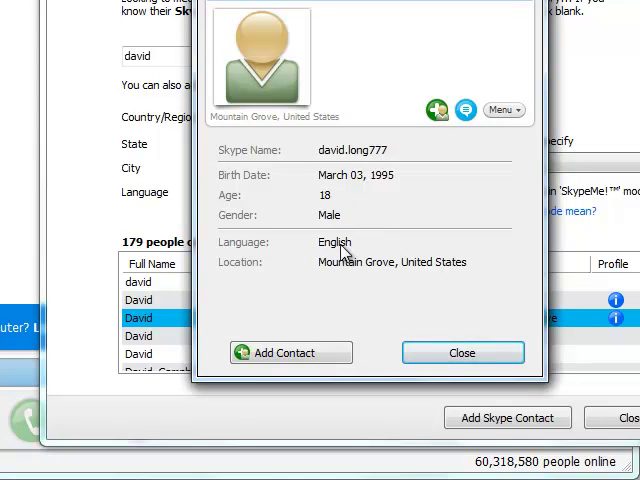
mouse_move(476, 198)
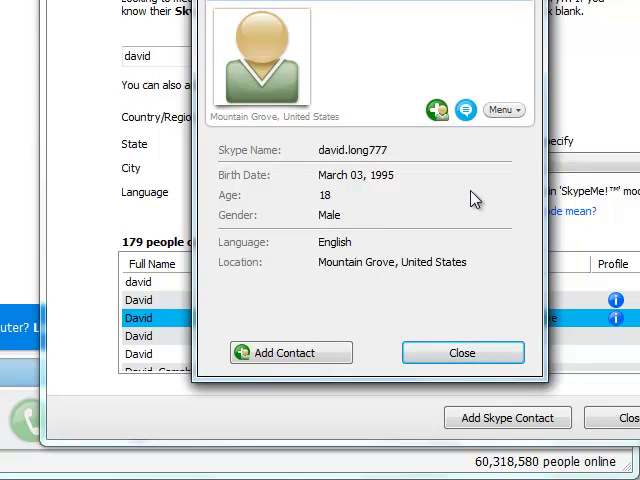
click(504, 110)
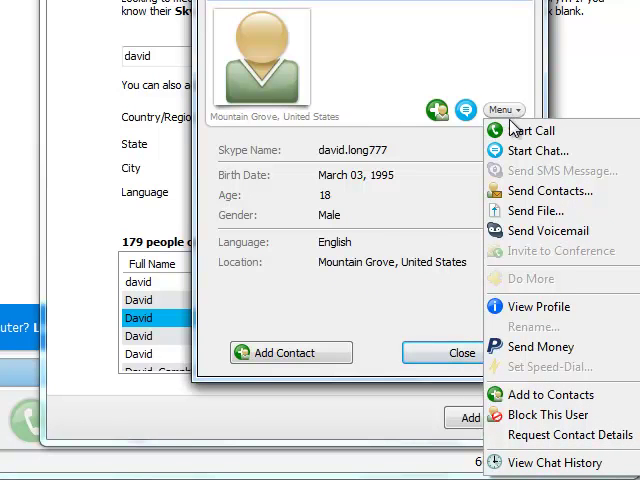
mouse_move(548, 232)
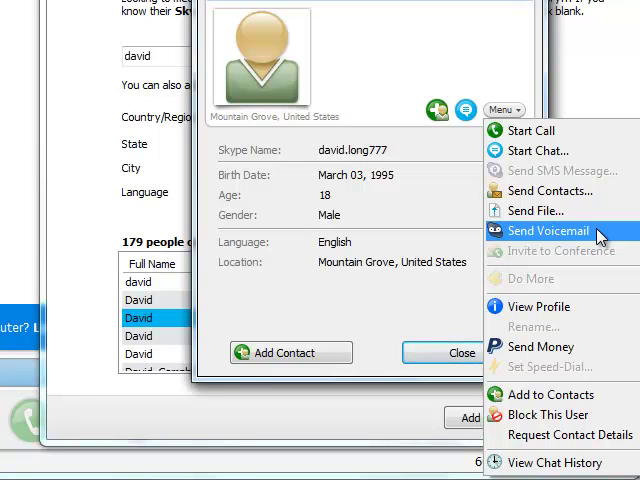
mouse_move(596, 232)
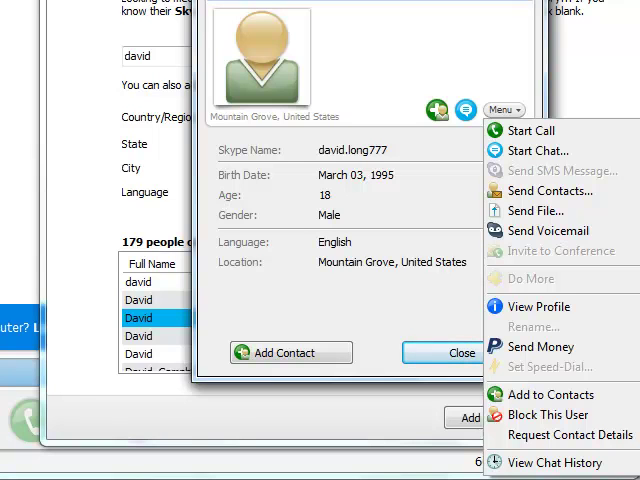
mouse_move(400, 96)
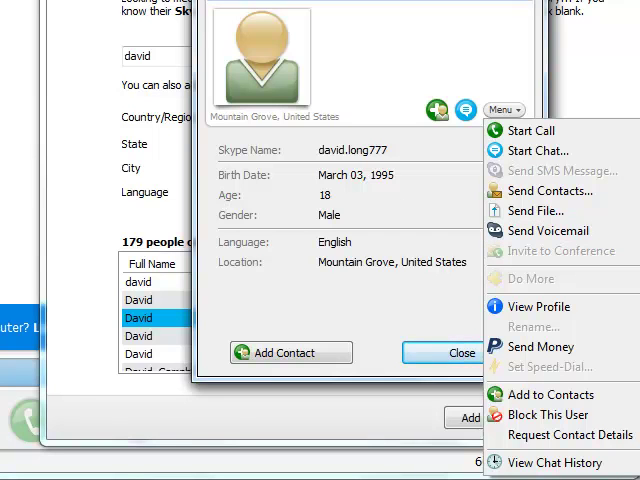
mouse_move(292, 82)
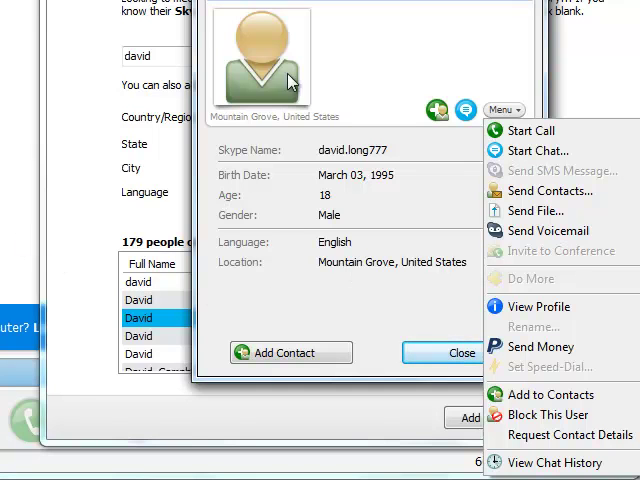